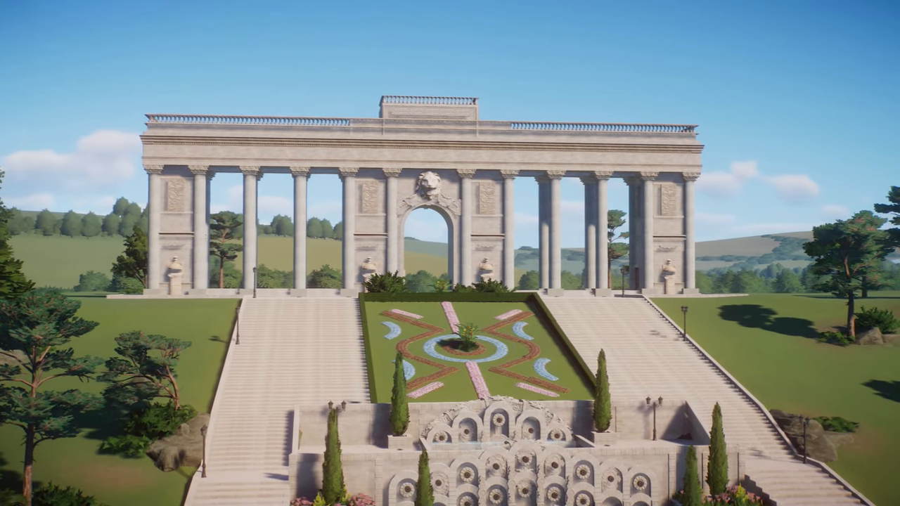
Step: Raise the grass beside the stair platform and stamp a terrain shape next to it
scroll("down", 3)
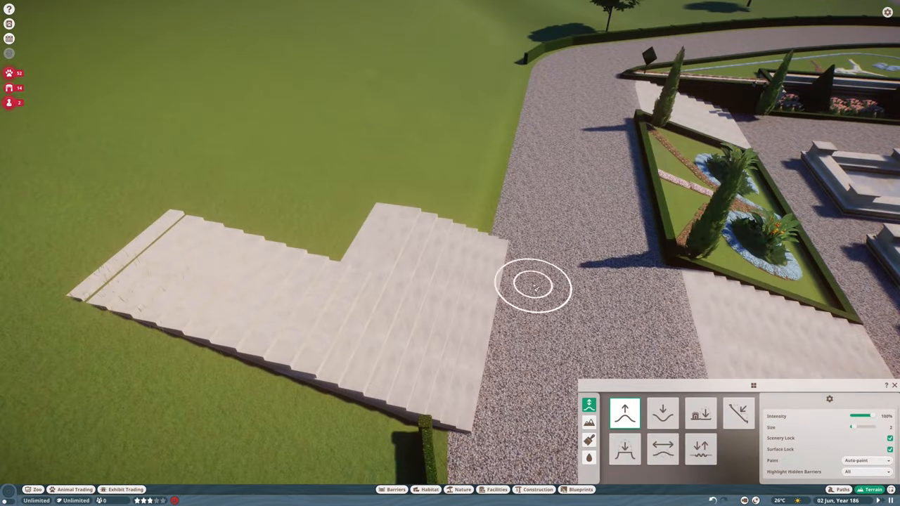
left_click(700, 413)
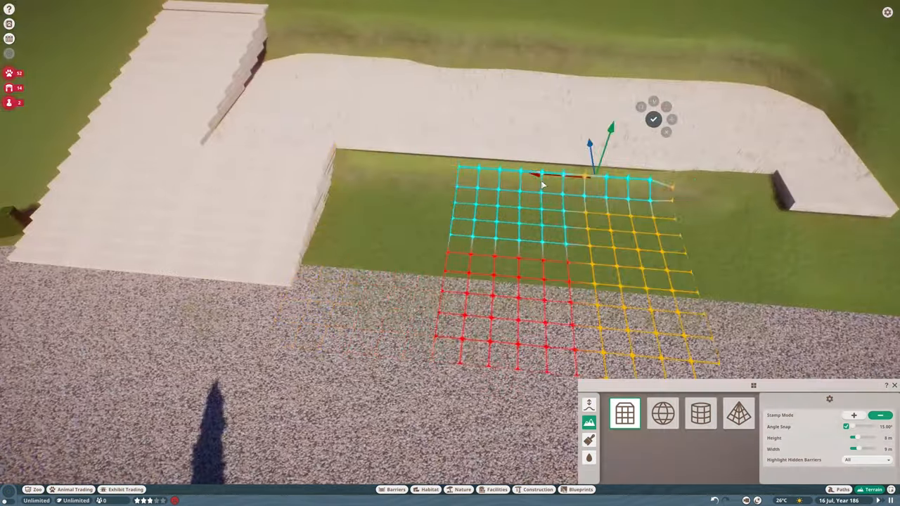
left_click(652, 118)
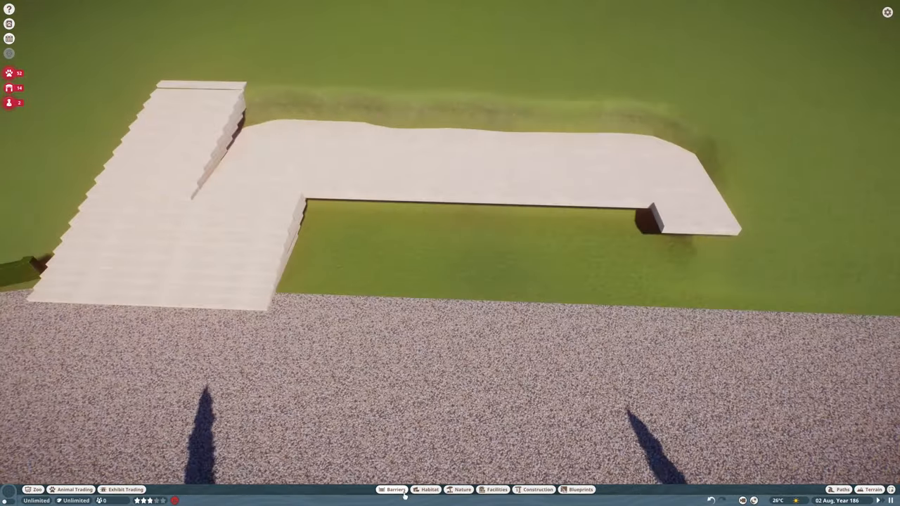
left_click(579, 489)
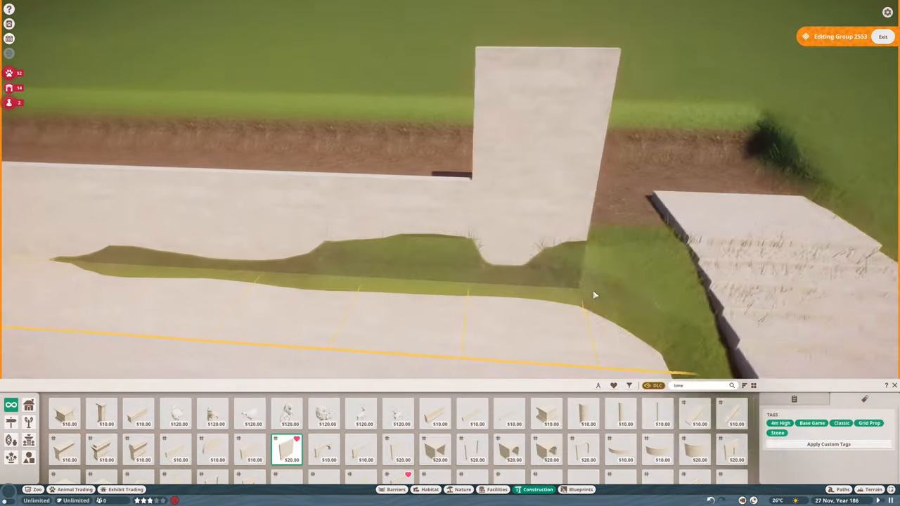
Step: Place a 4m limestone wall piece along the stone platform edge
left_click(872, 489)
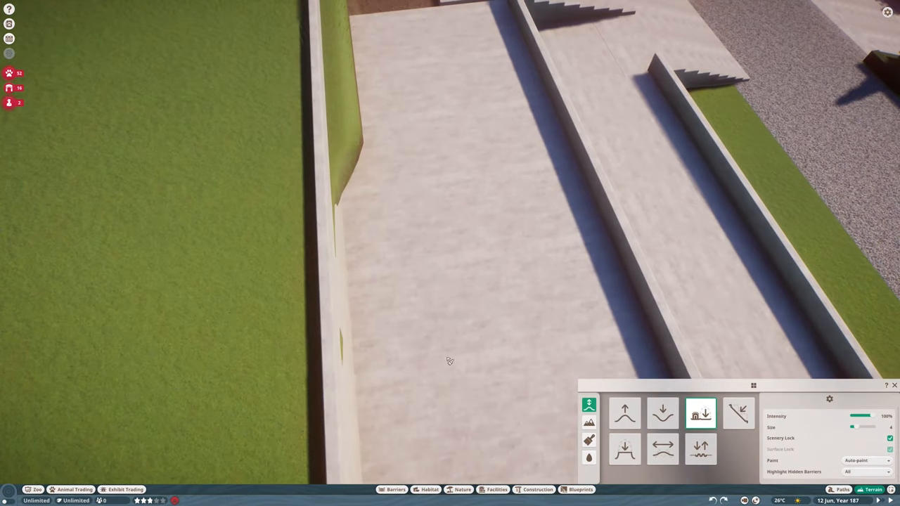
Step: Paint Lower Under Objects at size 4 inside the walled channel
left_click(538, 490)
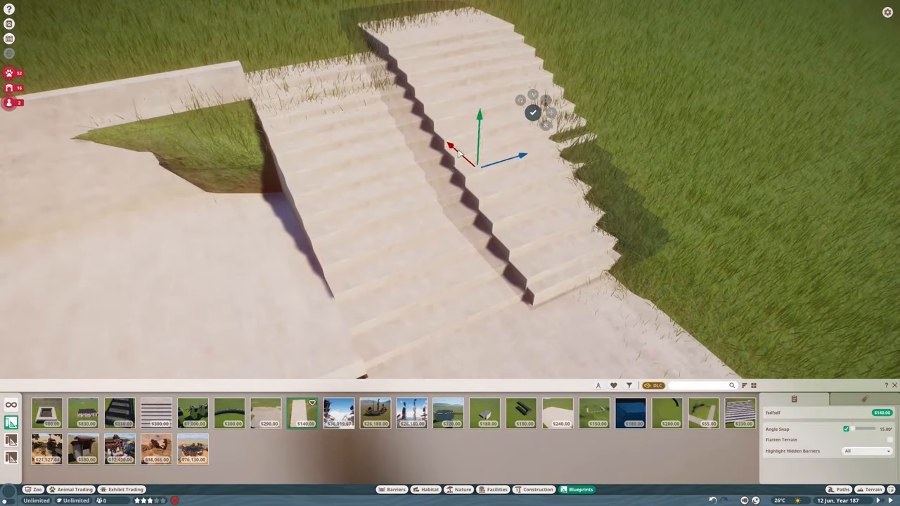
Step: Place the $140 staircase blueprint on the grassy slope at the platform's end
left_click(873, 489)
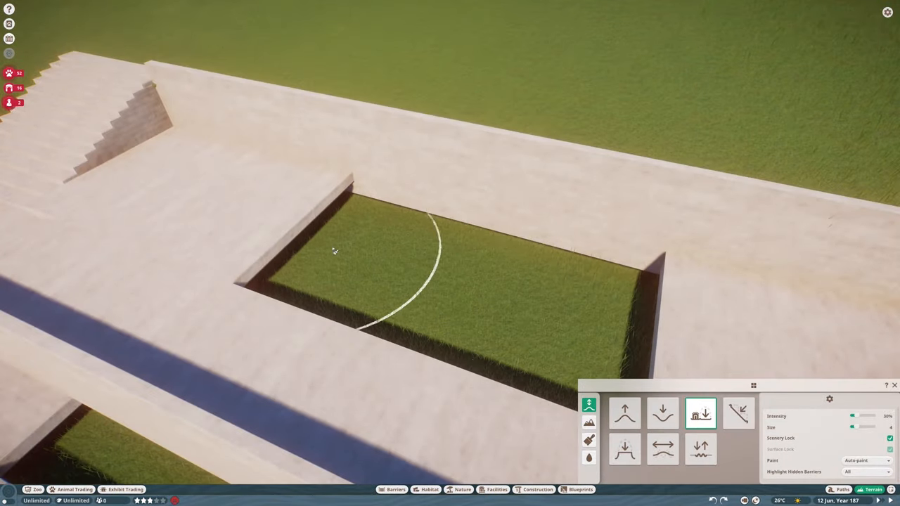
Step: Paint Lower Under Objects at 30% intensity inside the rectangular planter
left_click(537, 489)
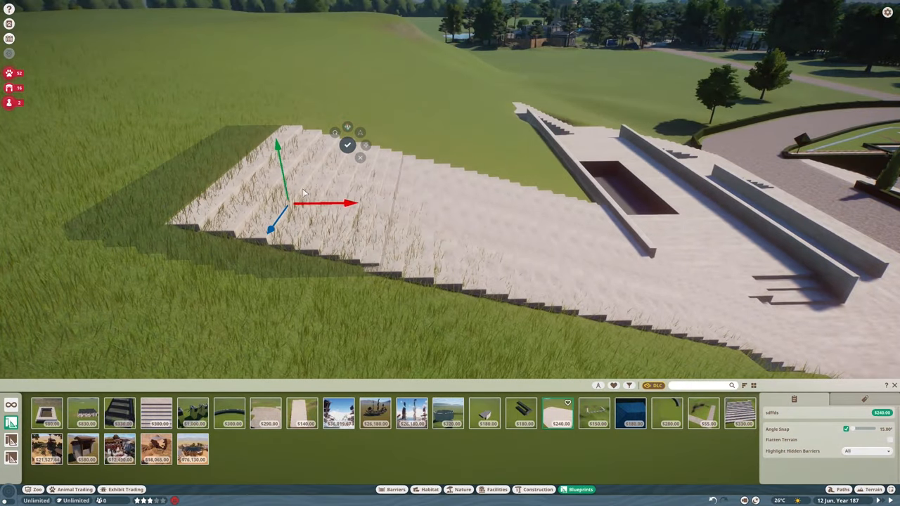
Step: Place the $240 wide stairs on the hill, lower the grass, and add connecting steps
left_click(874, 489)
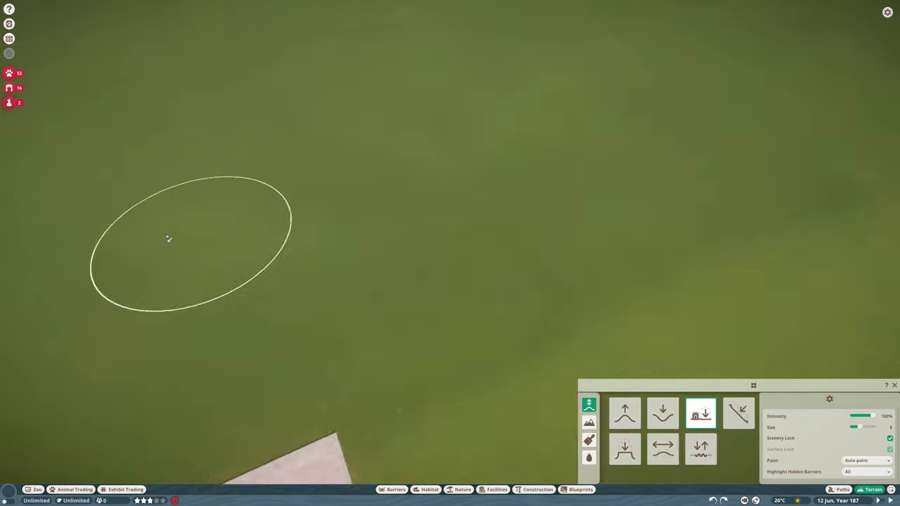
left_click(576, 489)
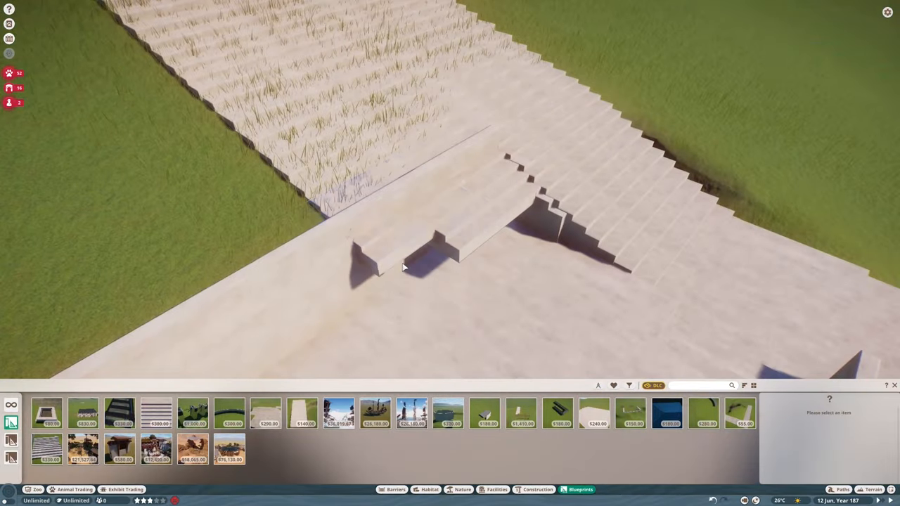
left_click(873, 489)
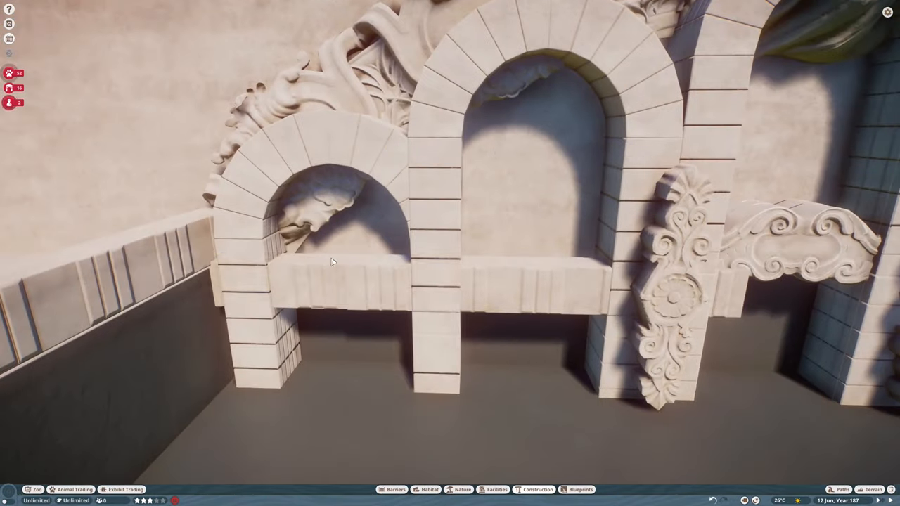
Step: Place Water Jet Large pieces in the lion fountain wall openings
left_click(537, 489)
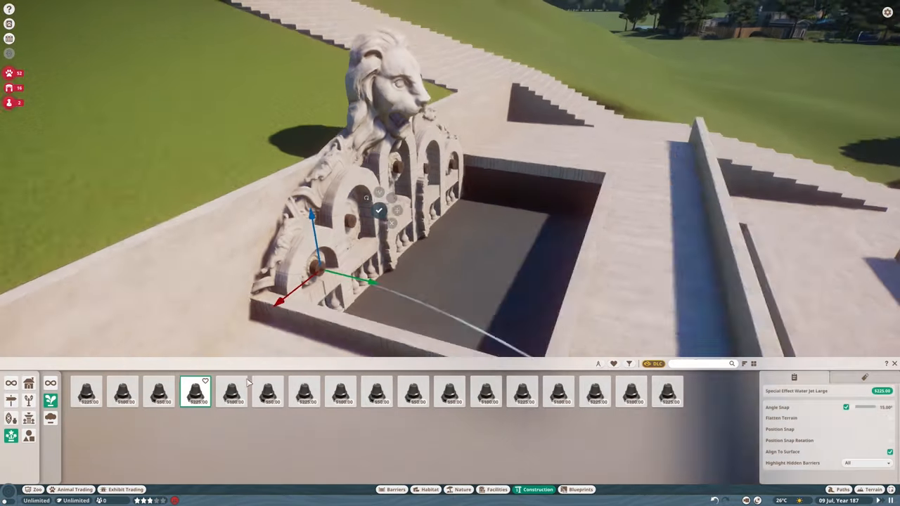
left_click(268, 392)
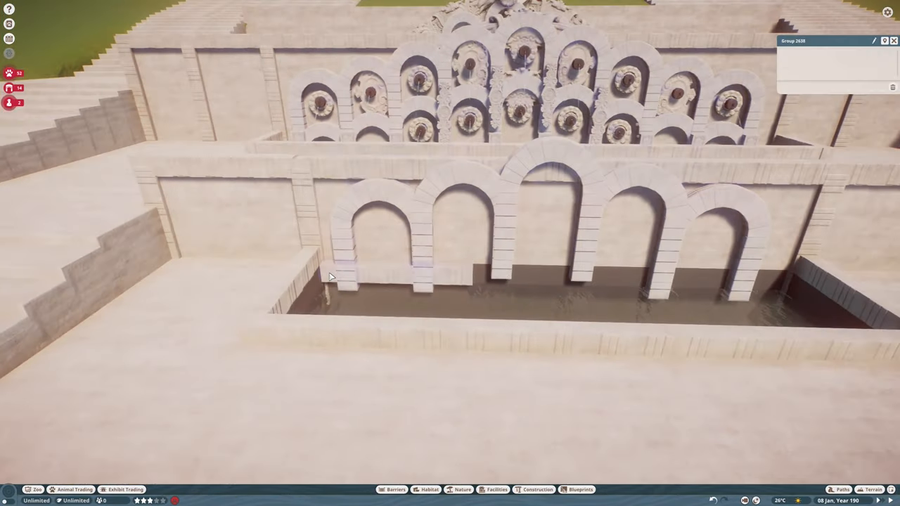
Step: Plant cypress trees and flowerbeds beside each fountain terrace
left_click(537, 489)
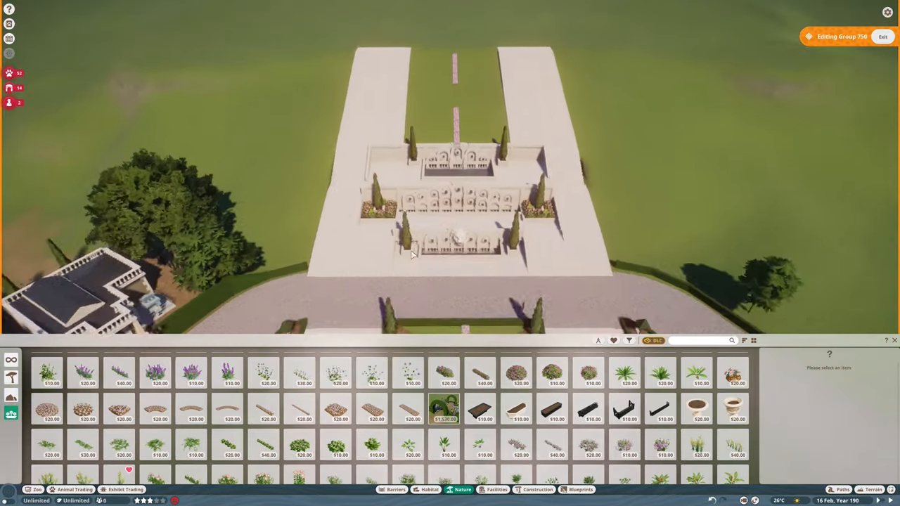
Step: Place blue Classic Flowerbed Curved 2m segments in a circle on the central lawn
left_click(444, 409)
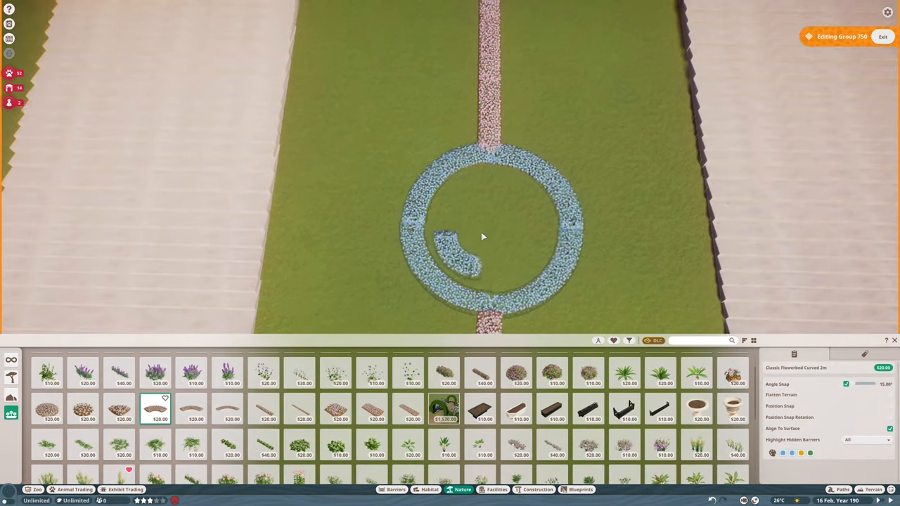
left_click(409, 409)
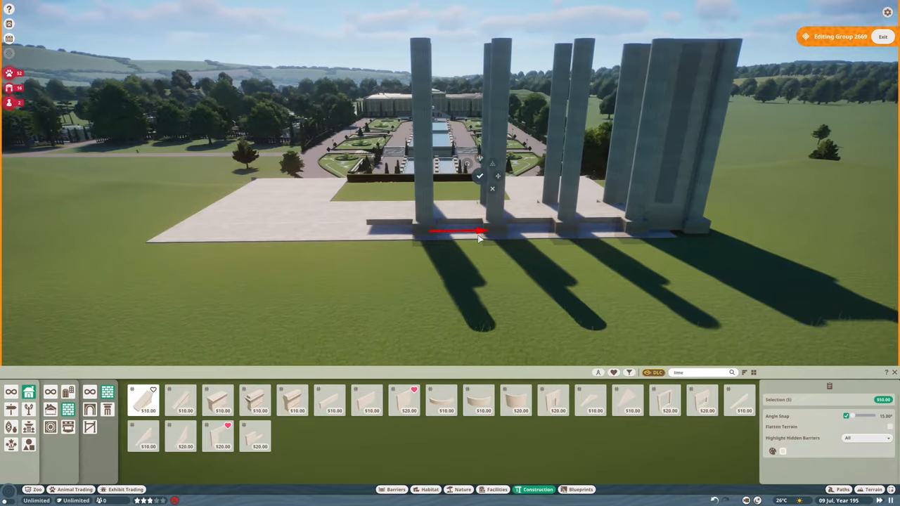
Step: Confirm placement of tall limestone columns and base blocks along the platform edge
left_click(581, 489)
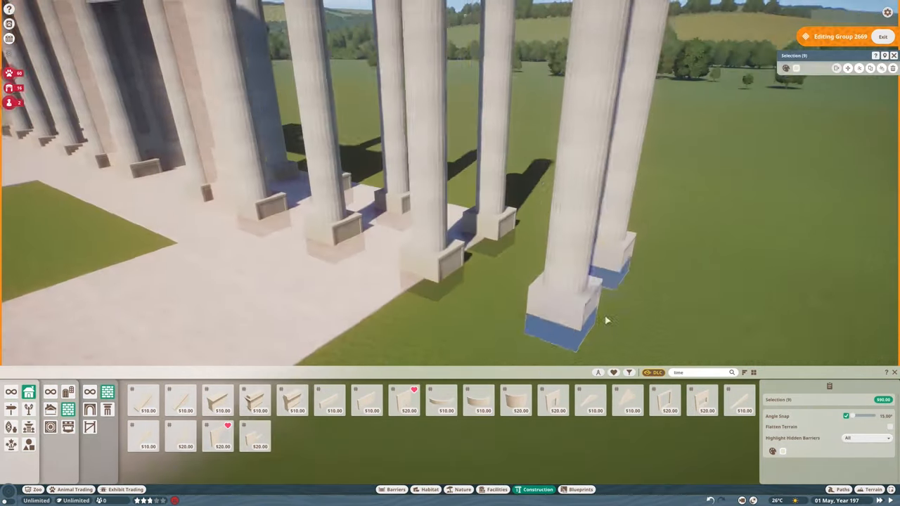
left_click(576, 489)
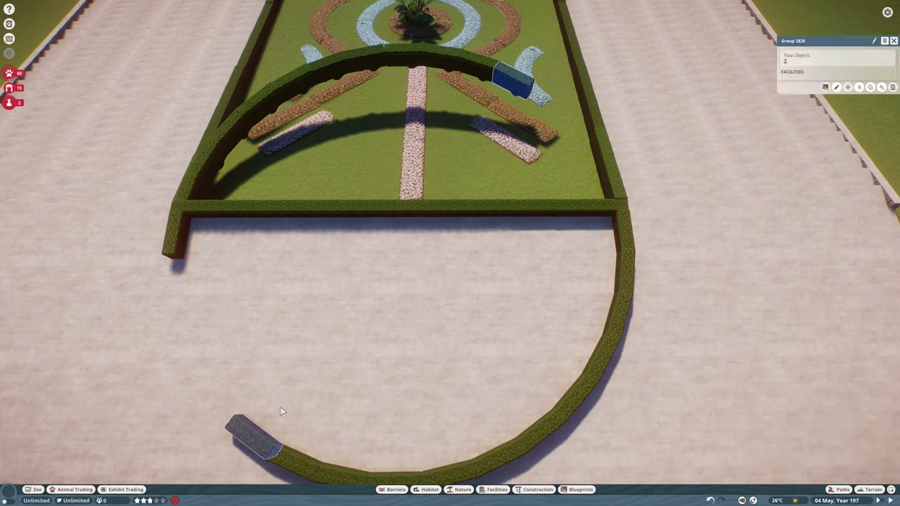
Step: Bring up the construction catalogue and pick a Temperate Rock piece to scatter near the monument
left_click(538, 489)
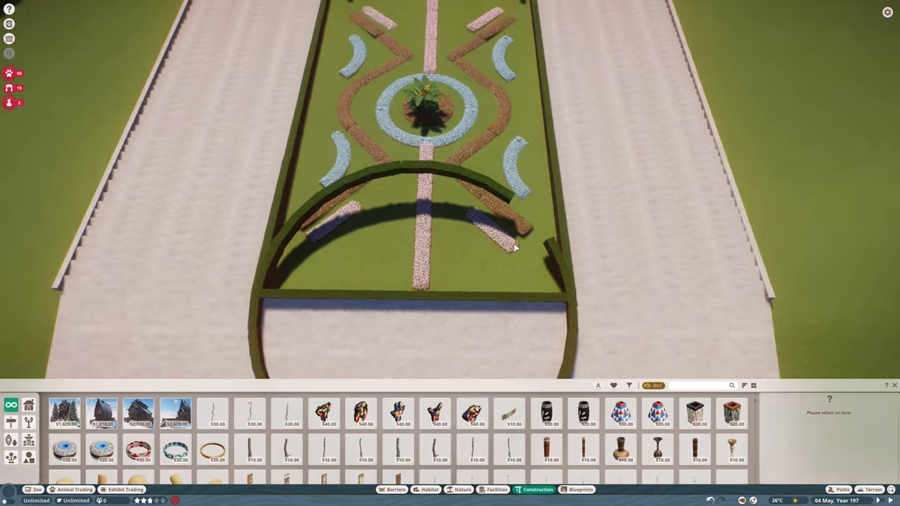
left_click(461, 490)
type("temp")
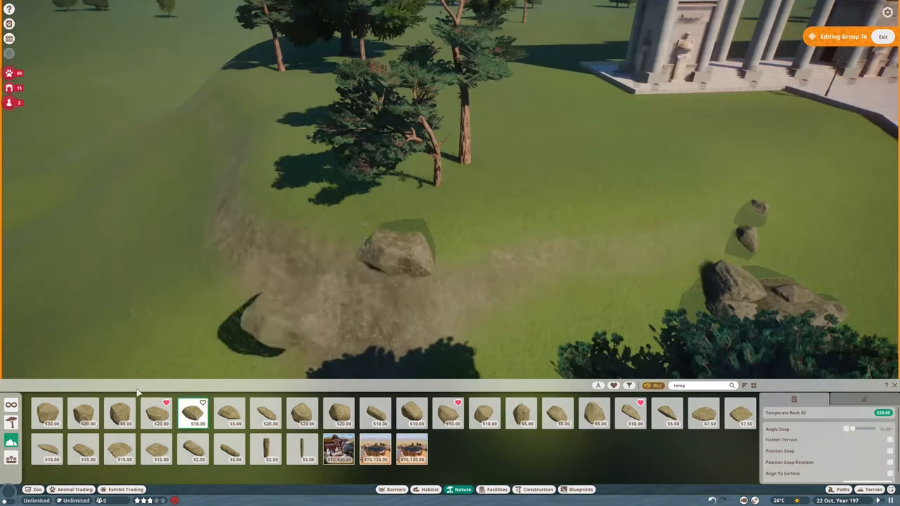
Step: Place Temperate Rock 04 on the grass next to the limestone stairway
left_click(556, 413)
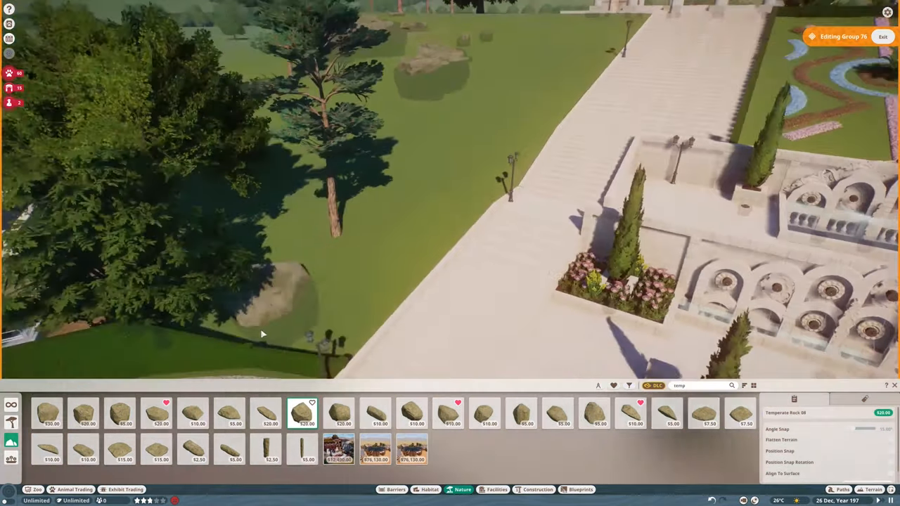
left_click(158, 413)
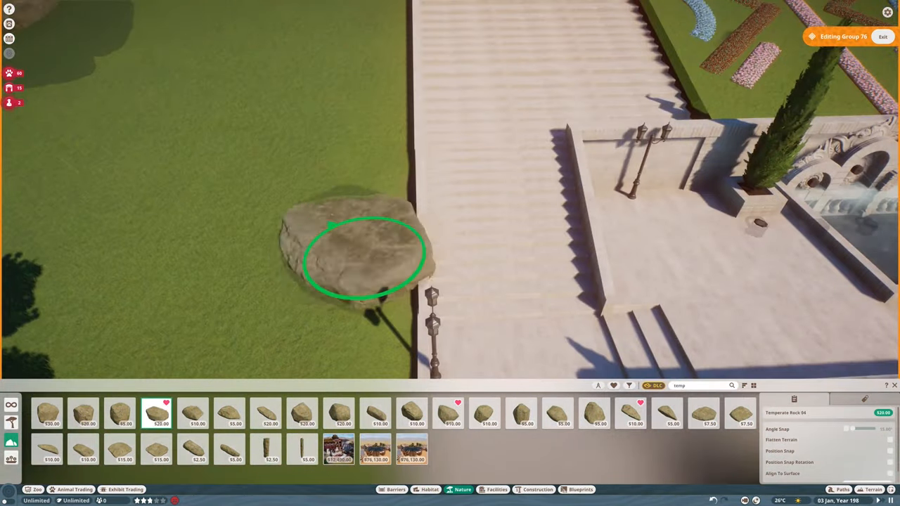